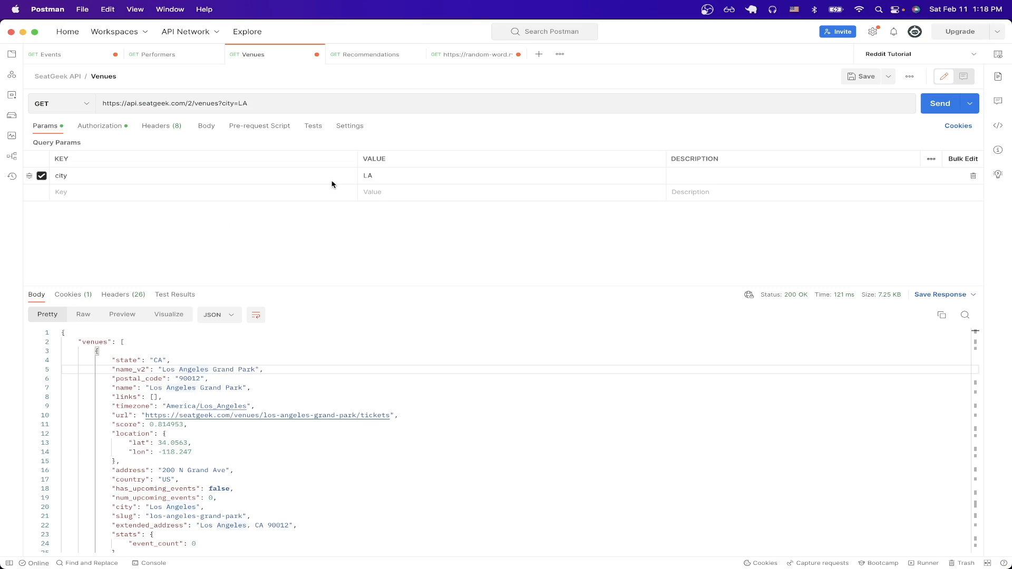
{"action": "mouse_move", "coordinate": [219, 121]}
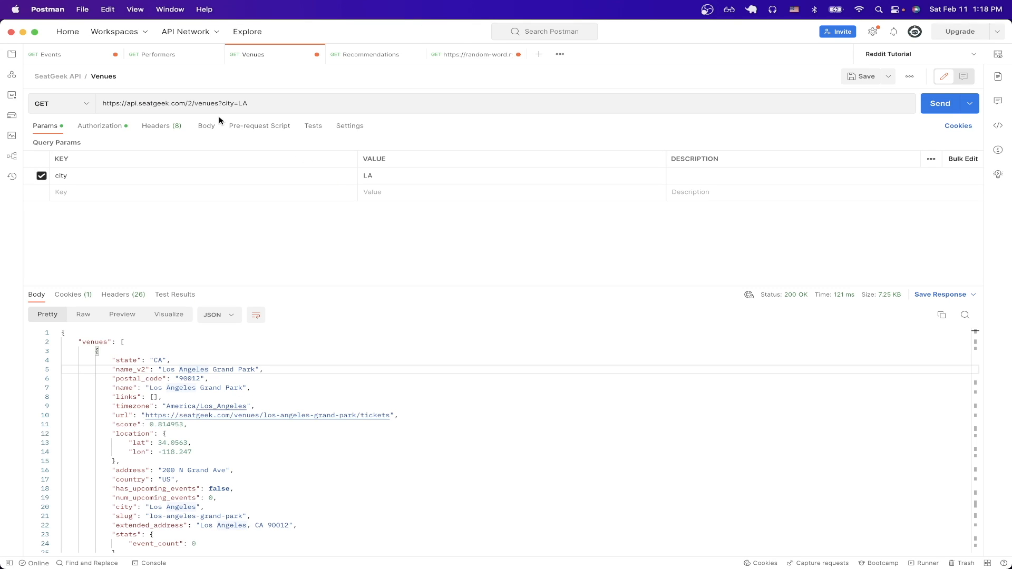
{"action": "mouse_move", "coordinate": [216, 118]}
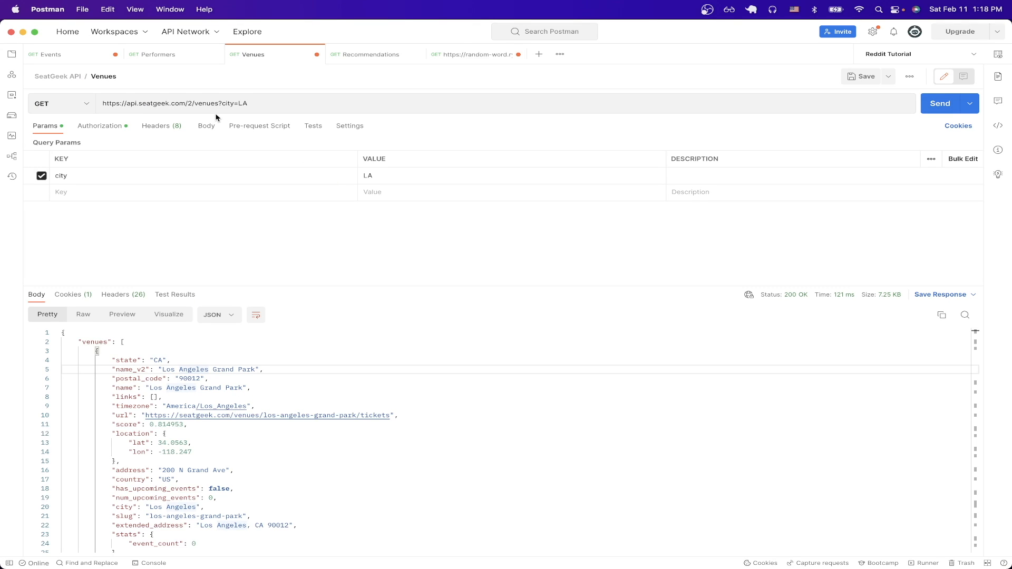
{"action": "mouse_move", "coordinate": [642, 129]}
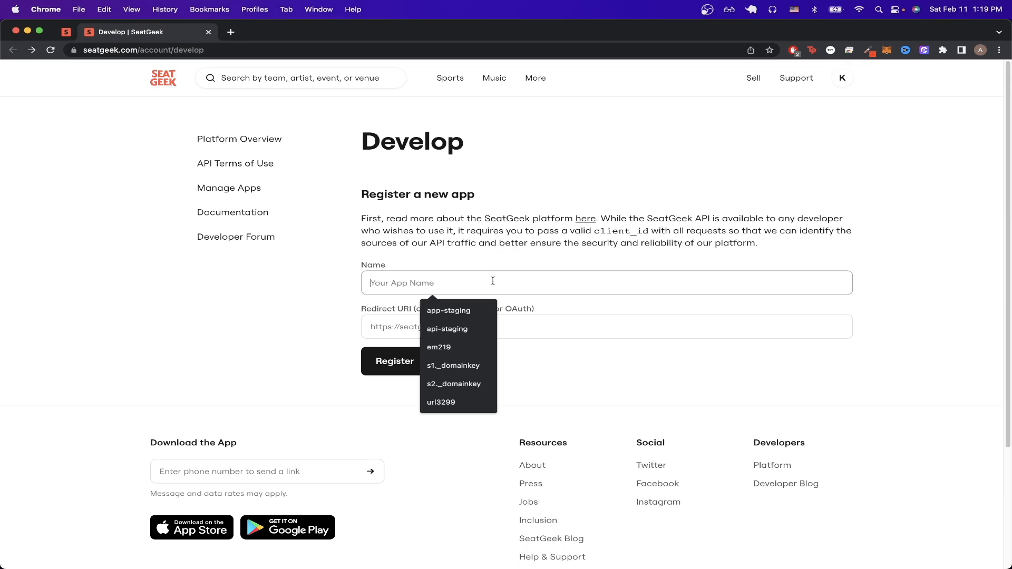
Register a new SeatGeek developer app named Tutorial5.
{"action": "type", "text": "Tutorial5"}
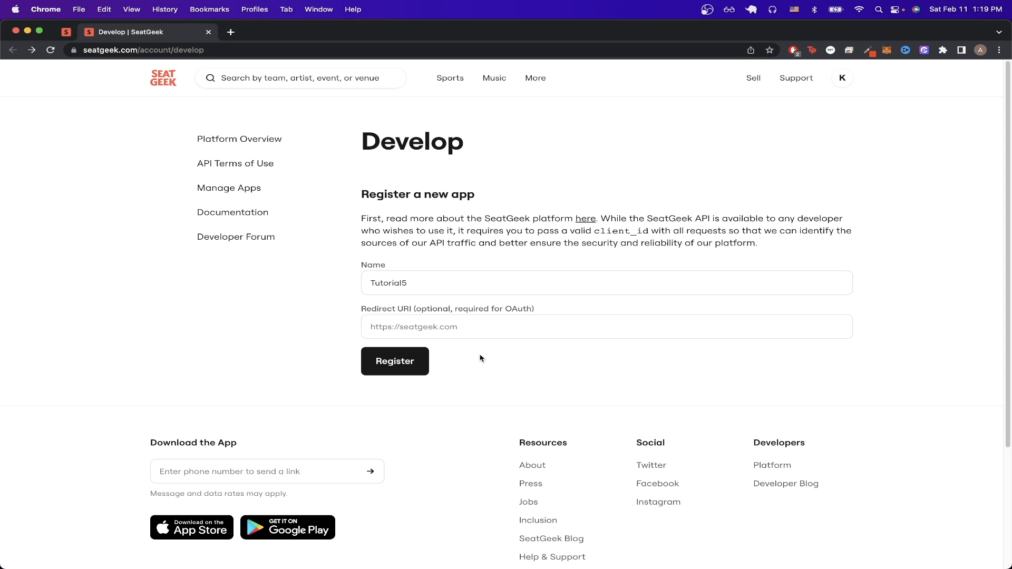
{"action": "left_click", "coordinate": [395, 361]}
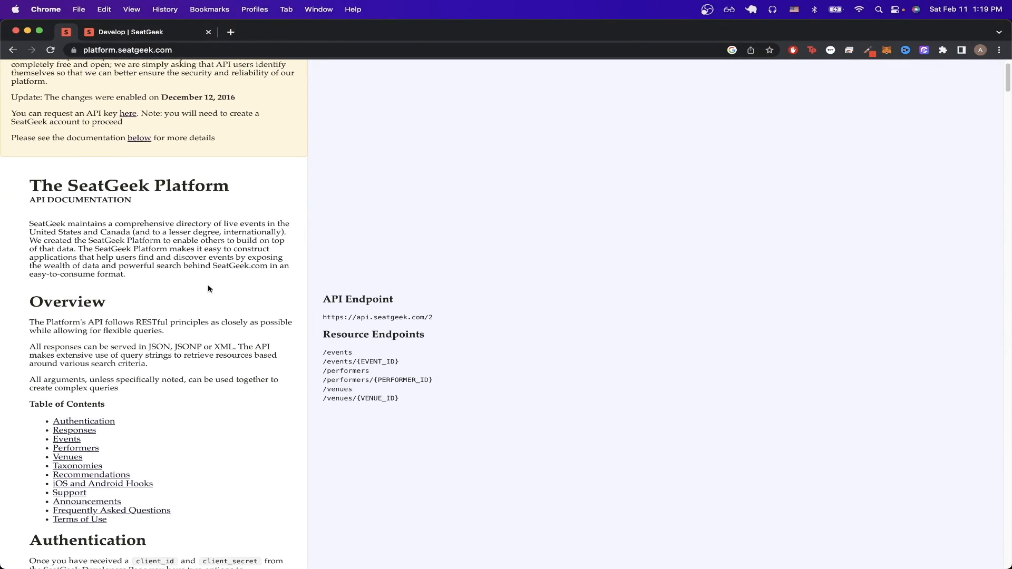
Jump to the Events section of the platform docs and read through its single-event example.
{"action": "scroll", "scroll_direction": "down", "scroll_amount": 3}
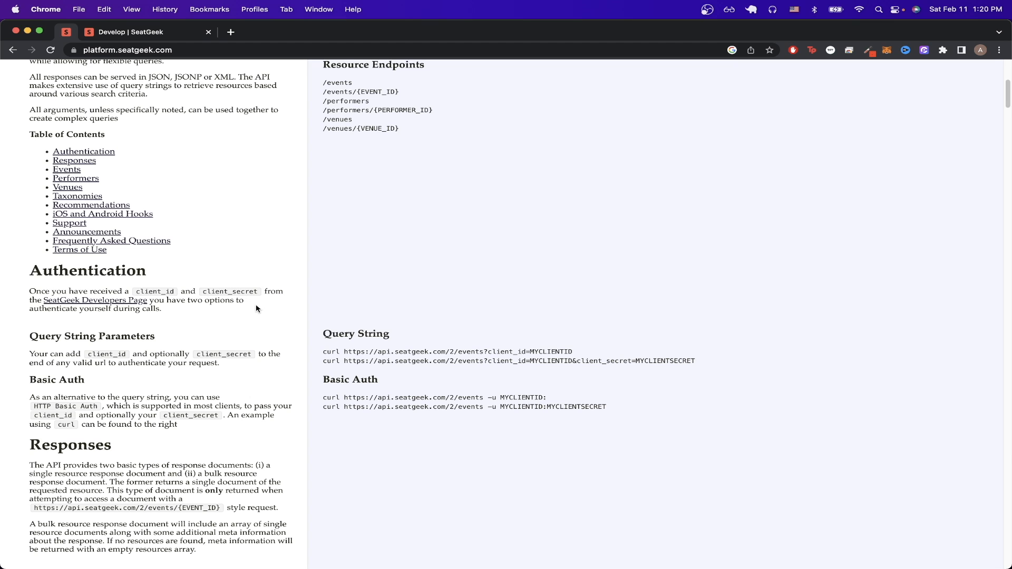
{"action": "left_click", "coordinate": [83, 153]}
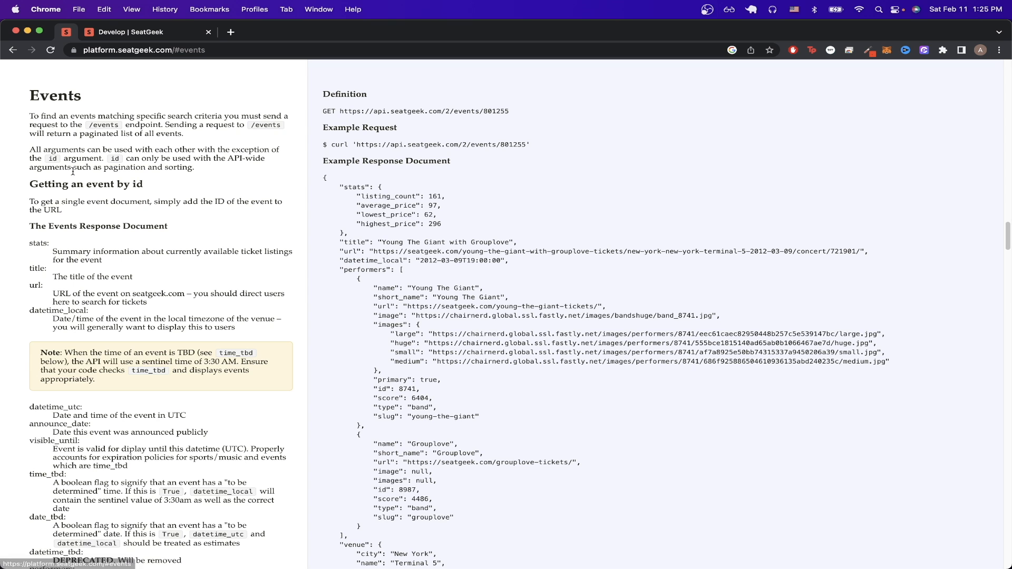
{"action": "mouse_move", "coordinate": [347, 114]}
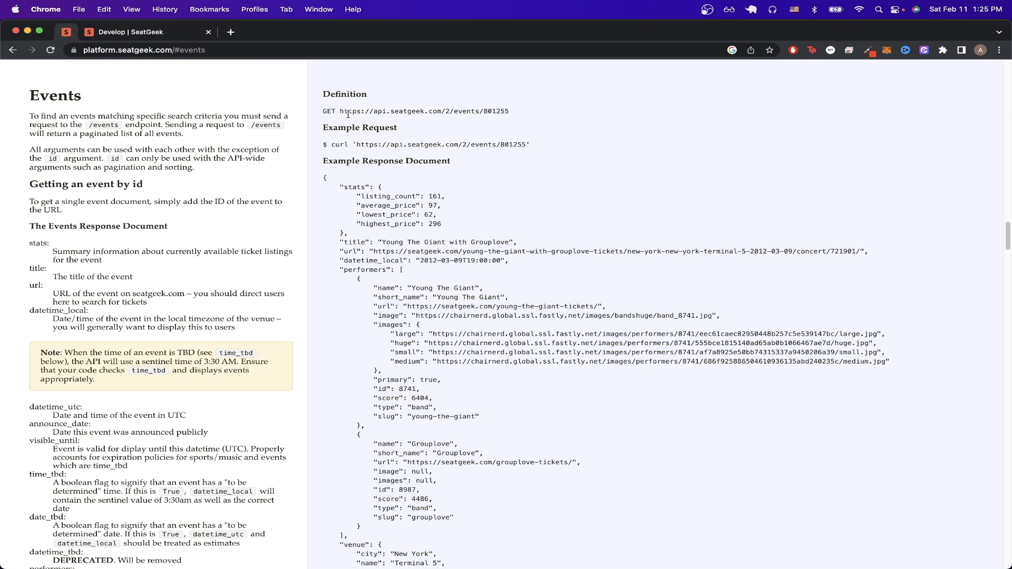
{"action": "mouse_move", "coordinate": [516, 122]}
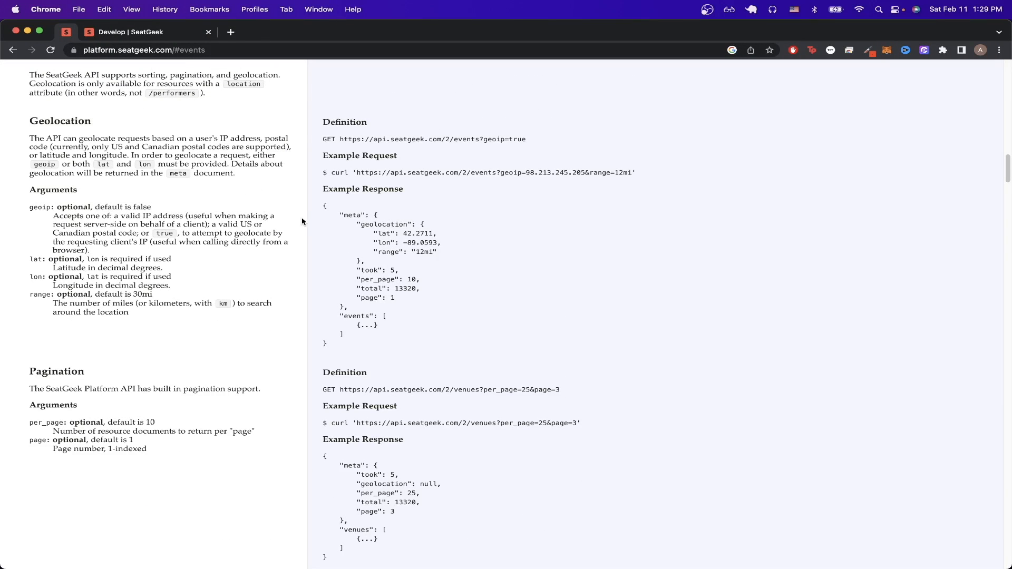
{"action": "scroll", "scroll_direction": "down", "scroll_amount": 3}
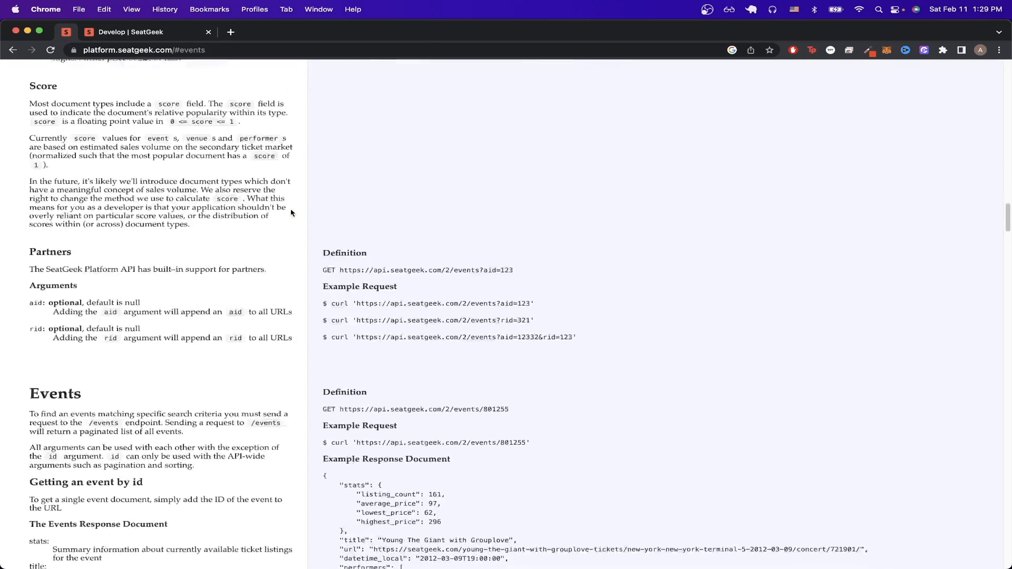
{"action": "scroll", "scroll_direction": "down", "scroll_amount": 3}
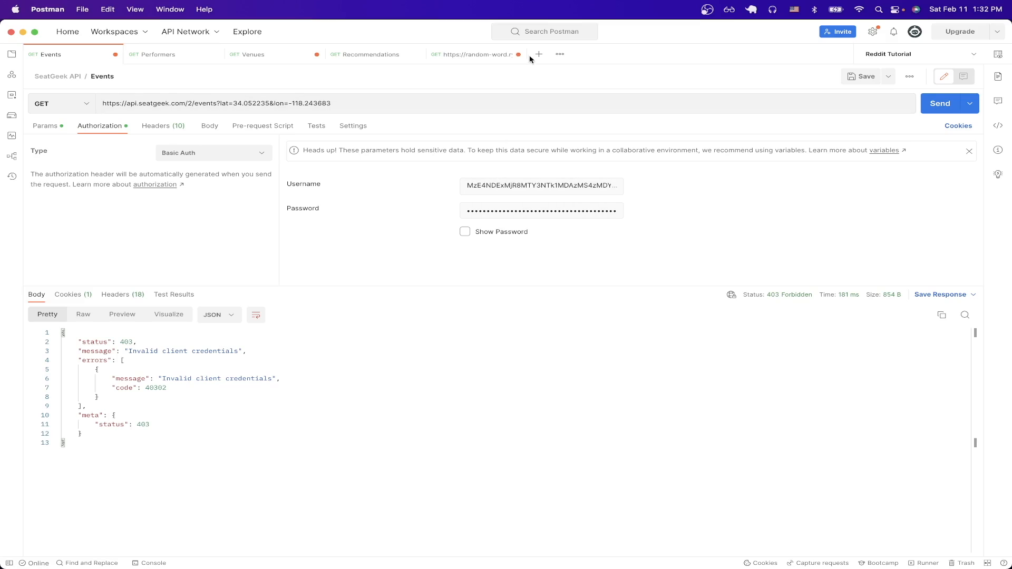
{"action": "left_click", "coordinate": [538, 55]}
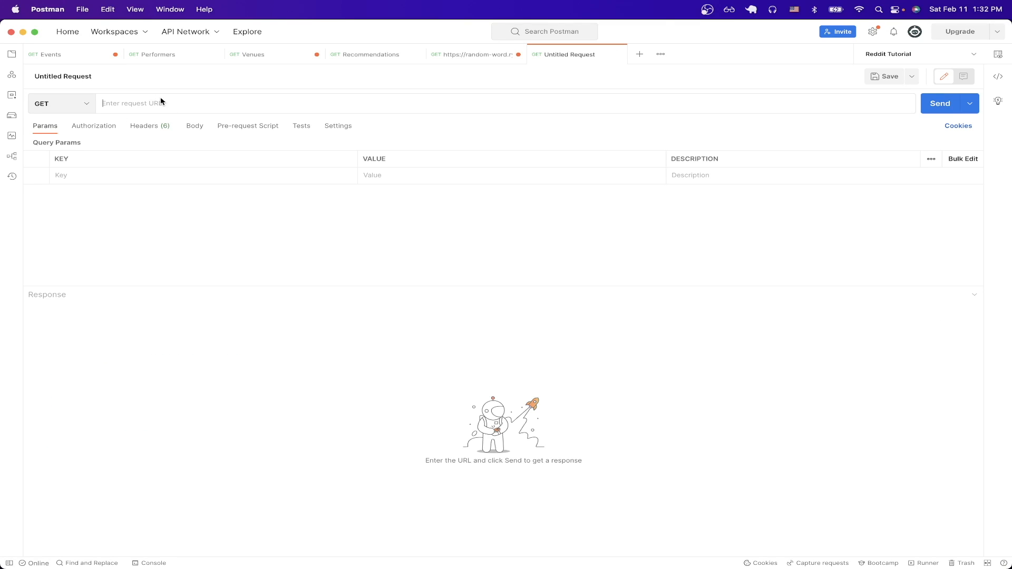
{"action": "type", "text": "https://api.seatgeek.com/2/events/801255"}
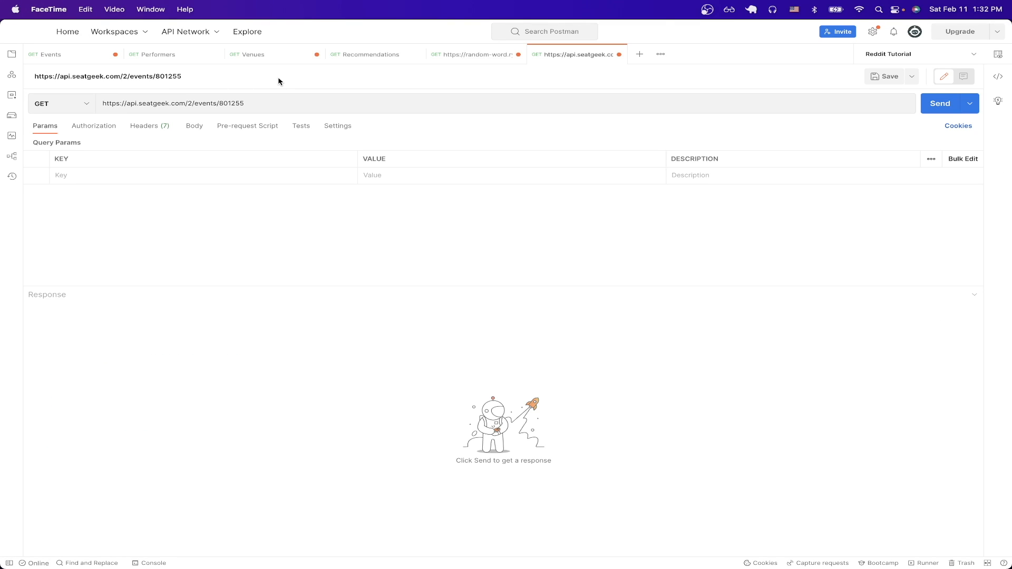
{"action": "left_click", "coordinate": [94, 126]}
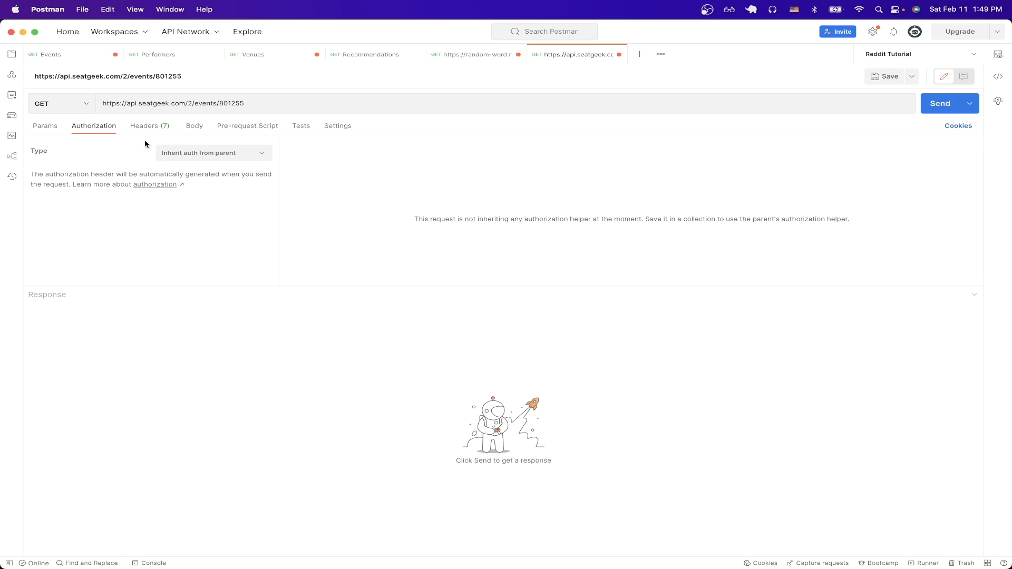
{"action": "left_click", "coordinate": [213, 153]}
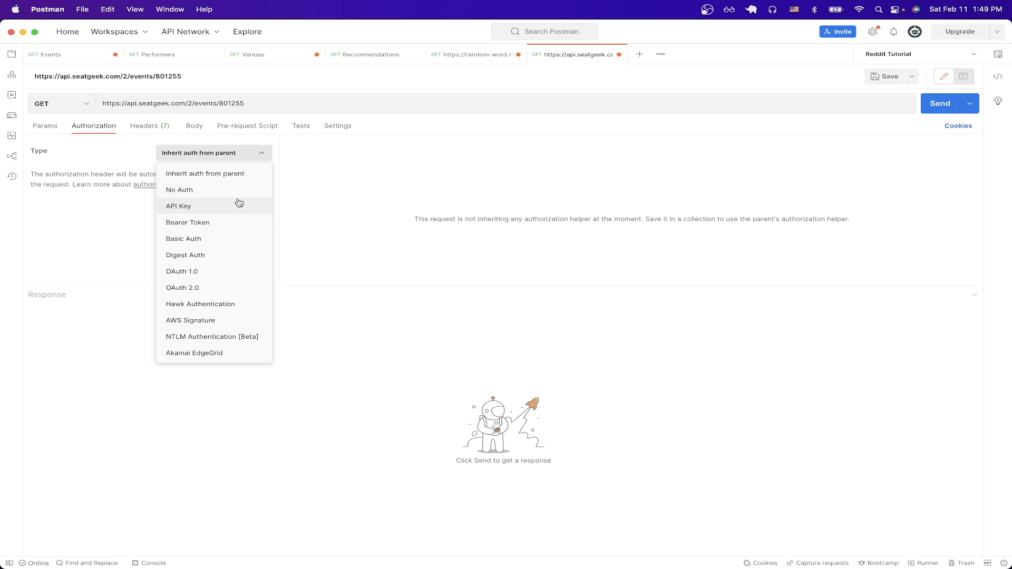
{"action": "left_click", "coordinate": [183, 238]}
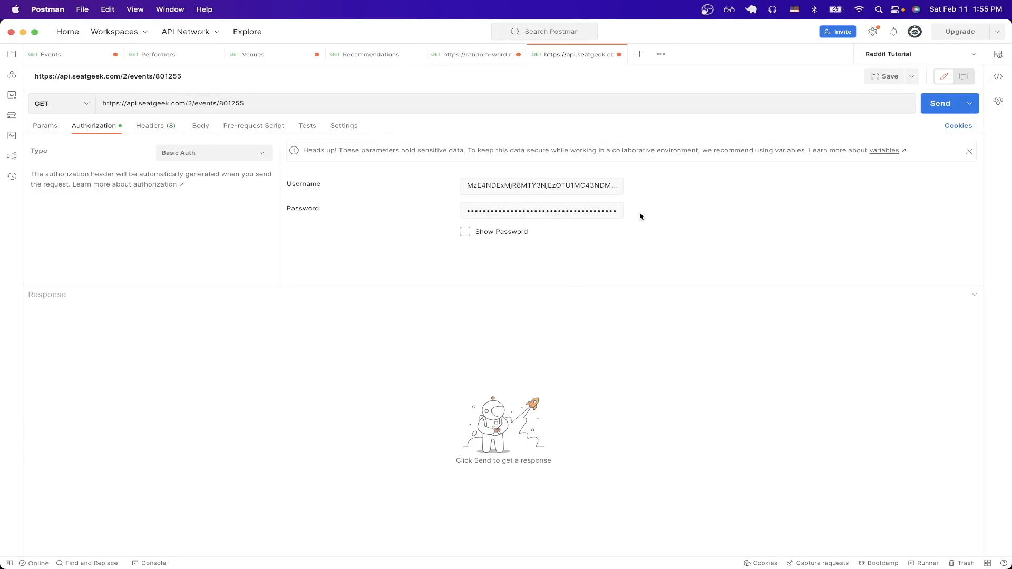
{"action": "left_click", "coordinate": [940, 103]}
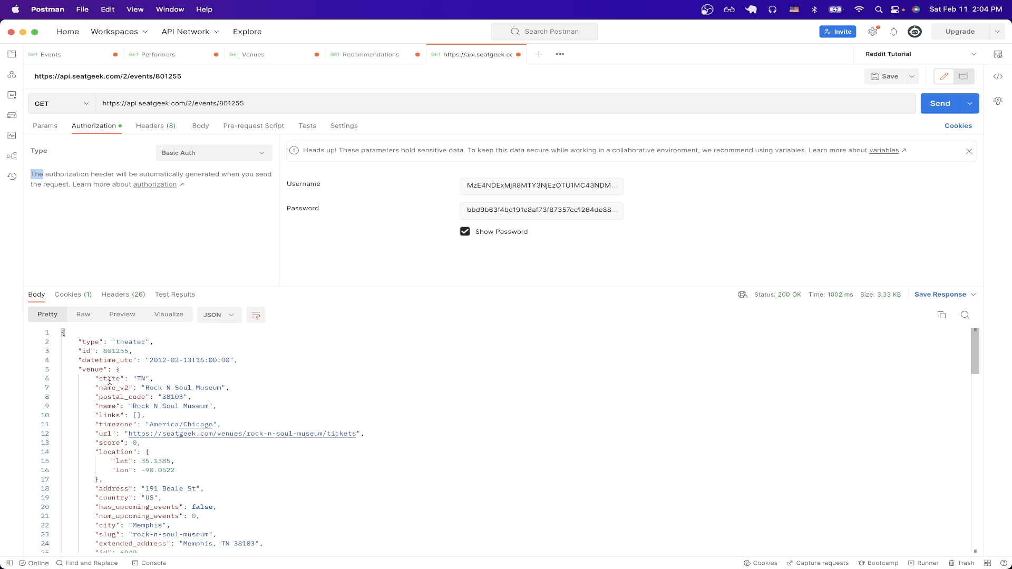
{"action": "mouse_move", "coordinate": [237, 412]}
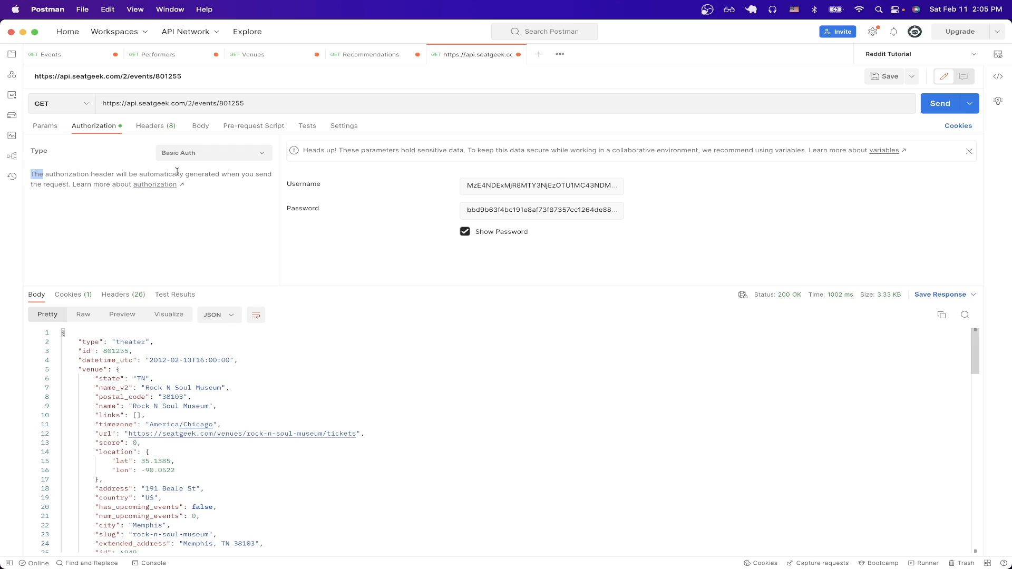
{"action": "left_click", "coordinate": [51, 54]}
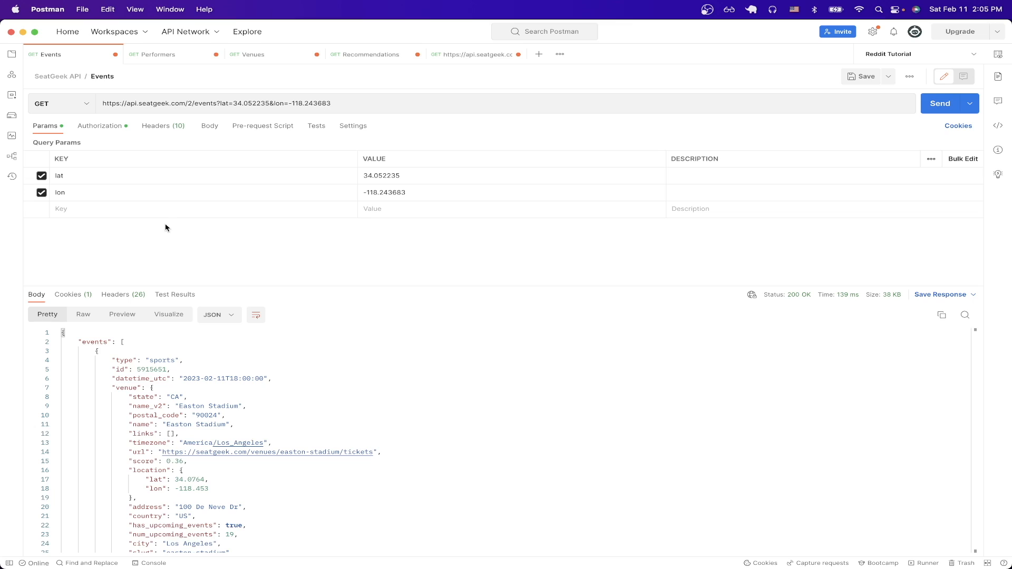
{"action": "mouse_move", "coordinate": [170, 234]}
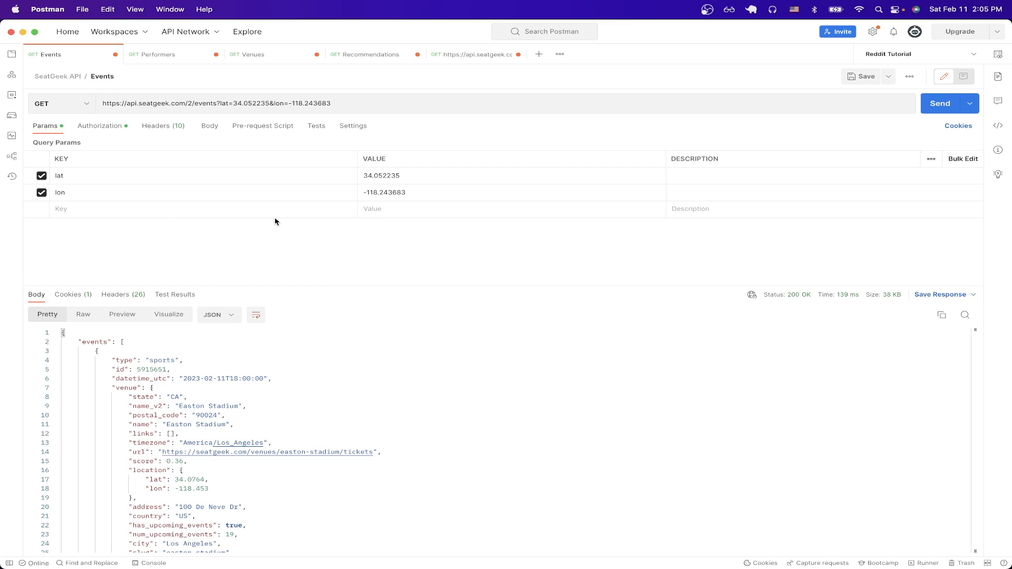
{"action": "mouse_move", "coordinate": [242, 154]}
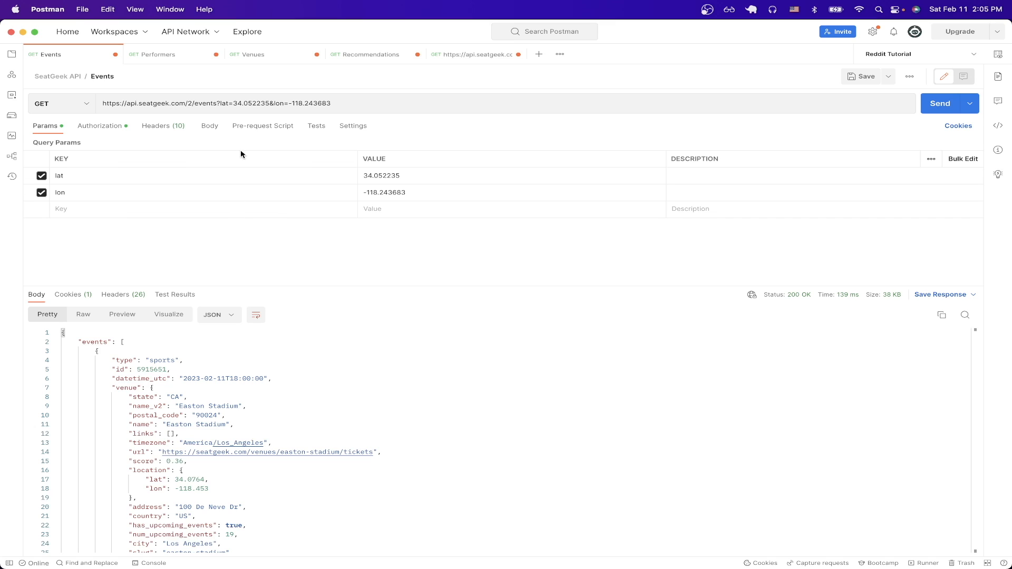
{"action": "mouse_move", "coordinate": [224, 218]}
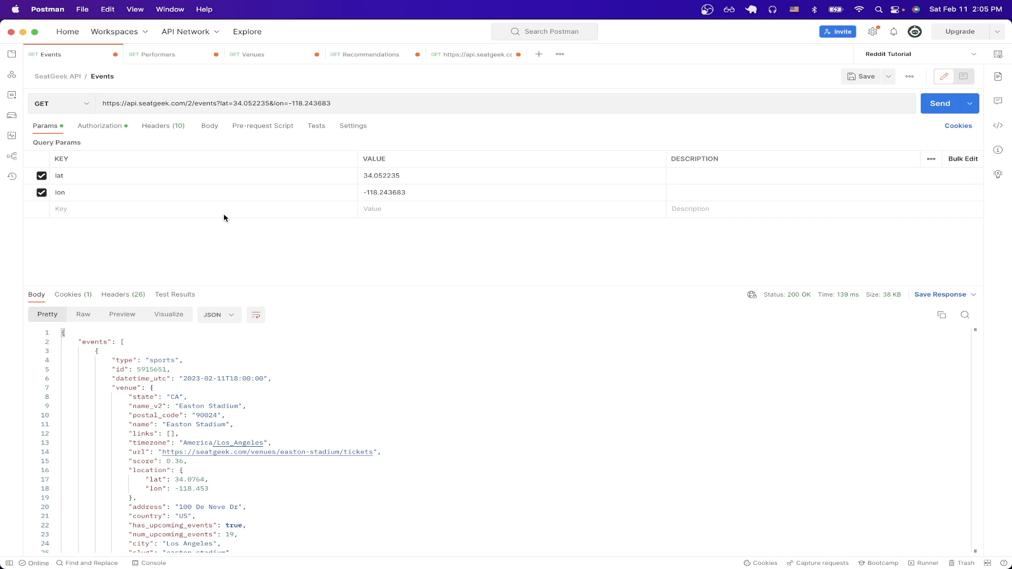
{"action": "mouse_move", "coordinate": [271, 209]}
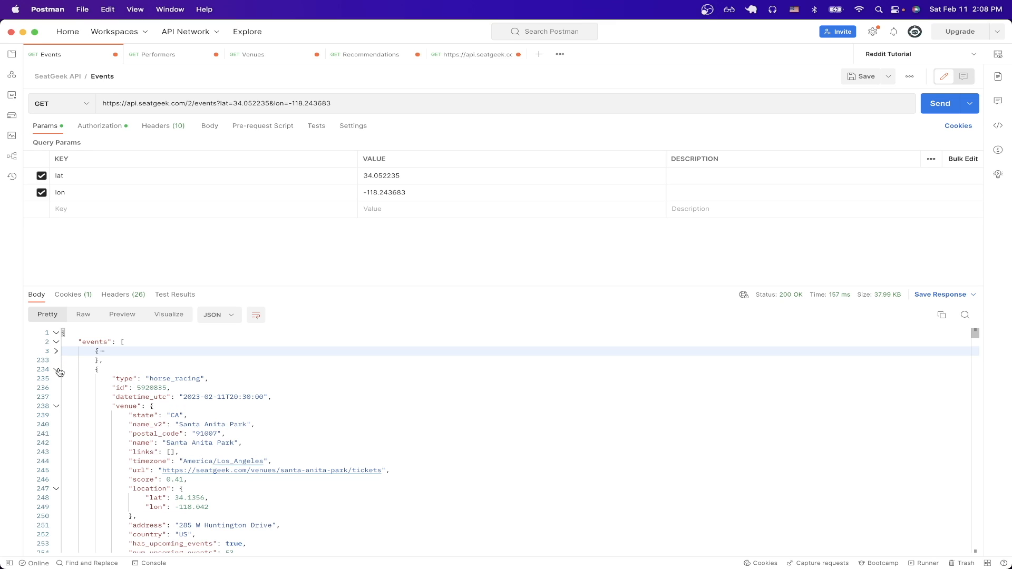
Collapse another event entry in the Events JSON response.
{"action": "left_click", "coordinate": [56, 369]}
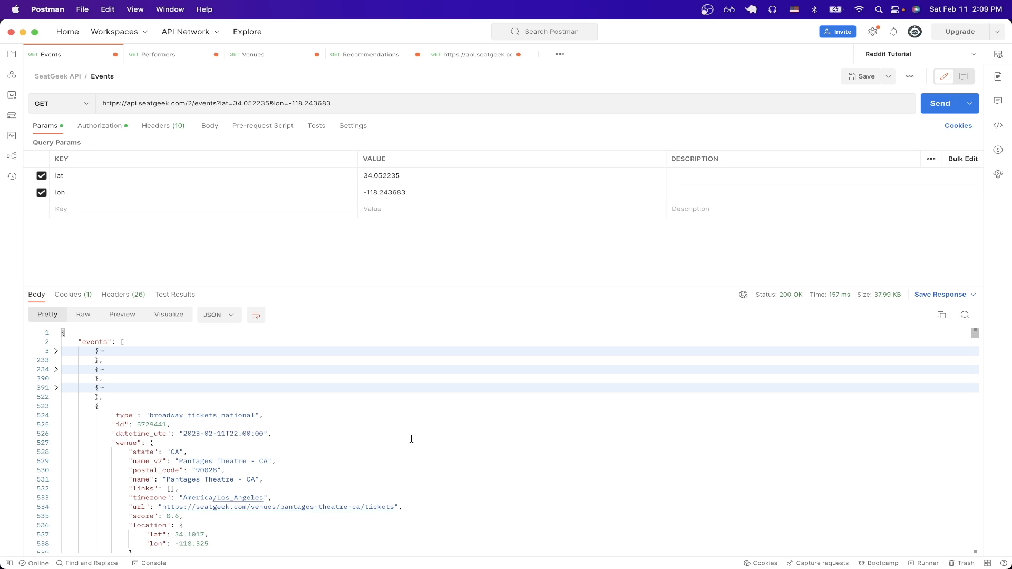
{"action": "mouse_move", "coordinate": [422, 438]}
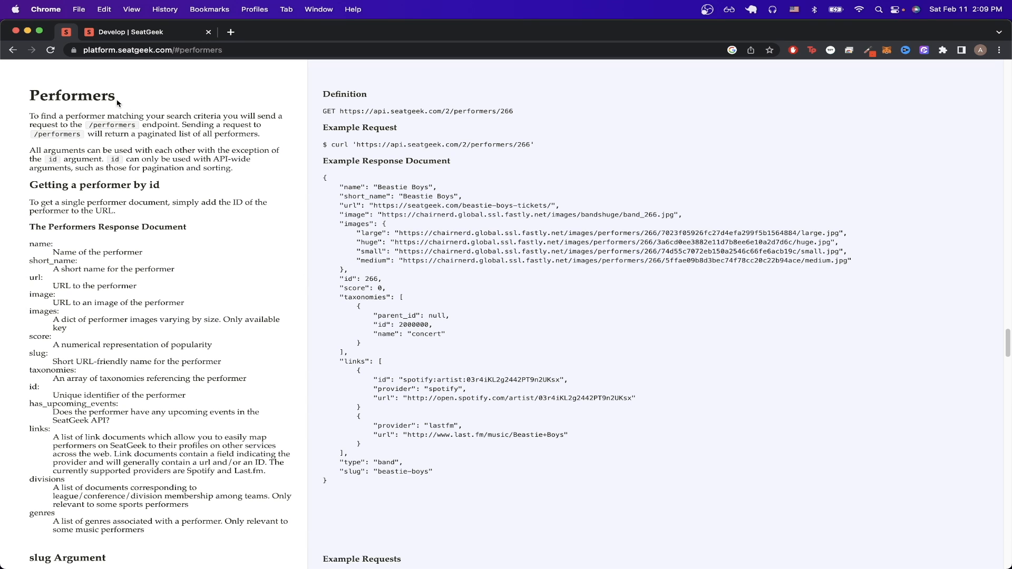
{"action": "mouse_move", "coordinate": [256, 164]}
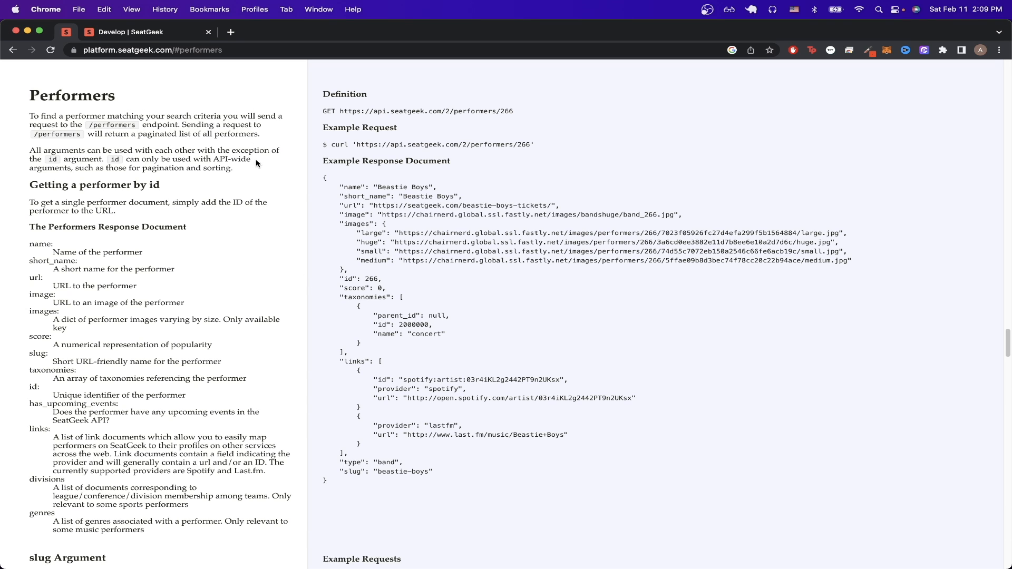
{"action": "mouse_move", "coordinate": [264, 172]}
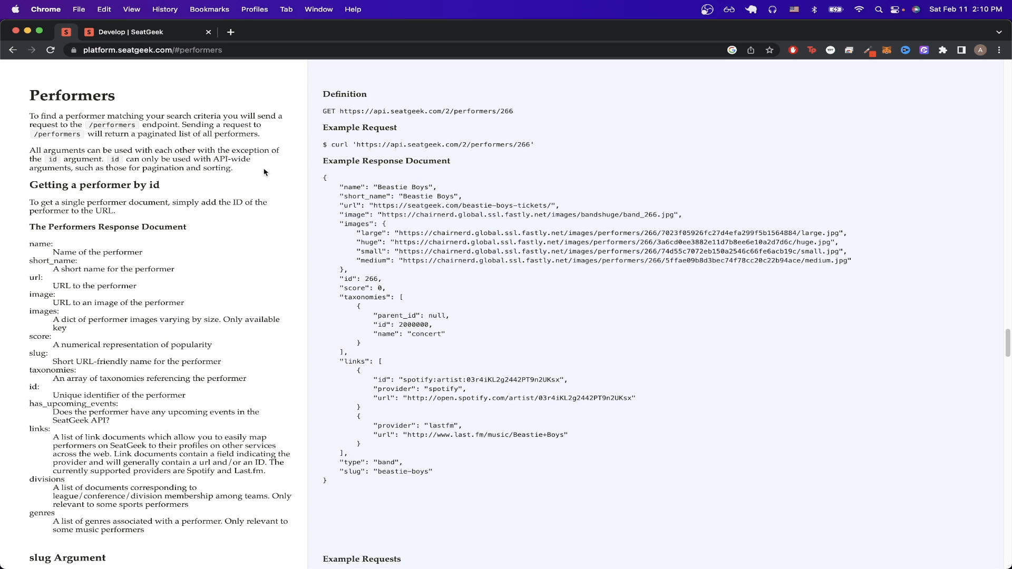
{"action": "mouse_move", "coordinate": [342, 124]}
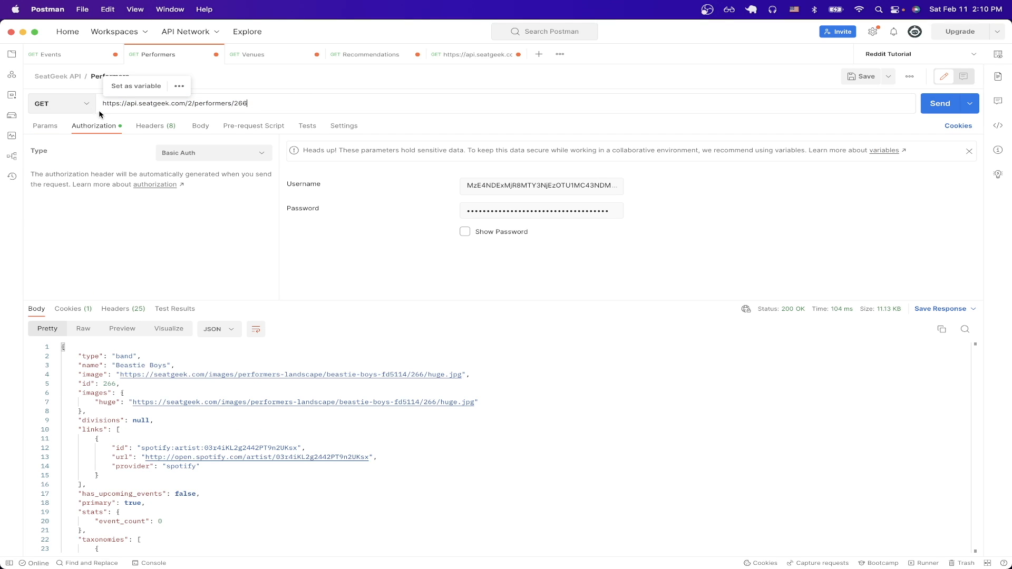
{"action": "mouse_move", "coordinate": [424, 193]}
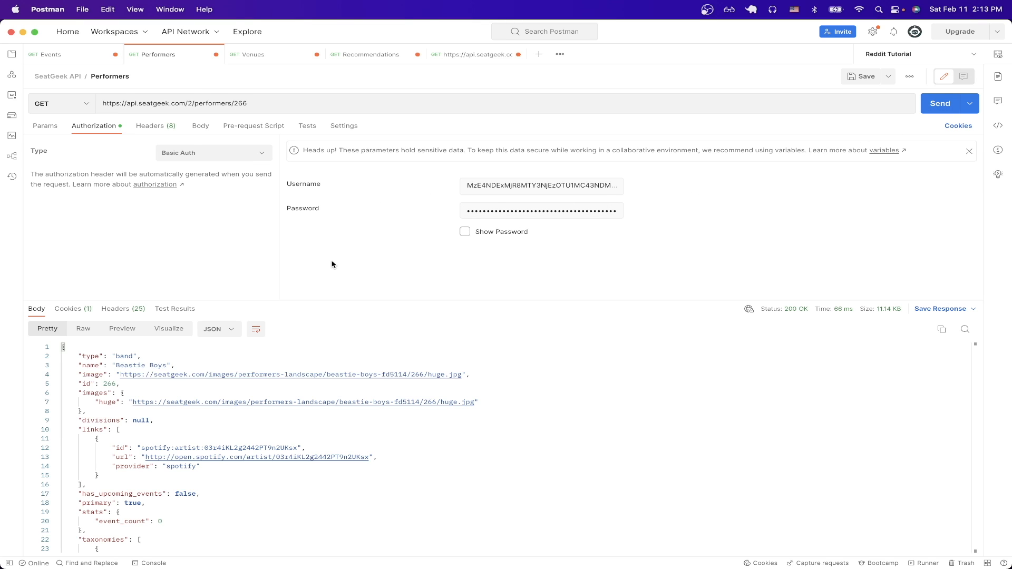
{"action": "mouse_move", "coordinate": [236, 385]}
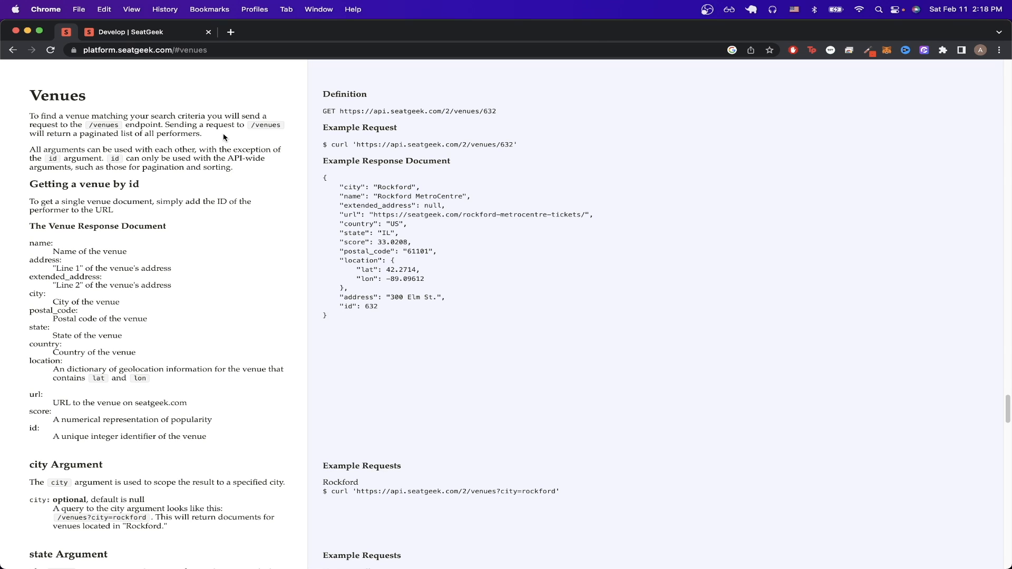
Show the Venues section of the SeatGeek docs on getting a venue by id.
{"action": "double_click", "coordinate": [418, 111]}
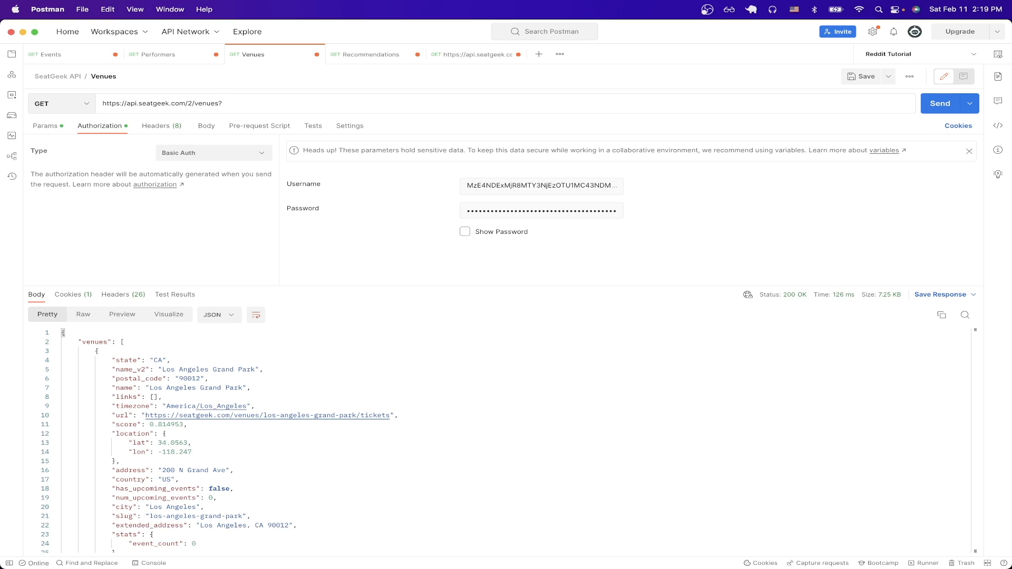
Append city=LA to the /venues? URL and send the request.
{"action": "type", "text": "city=LA"}
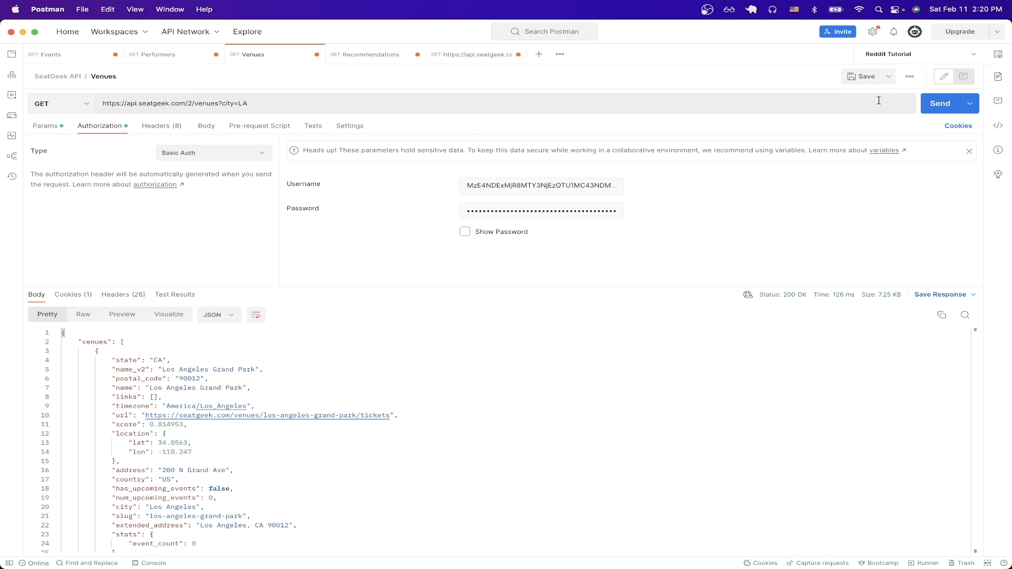
{"action": "left_click", "coordinate": [940, 103]}
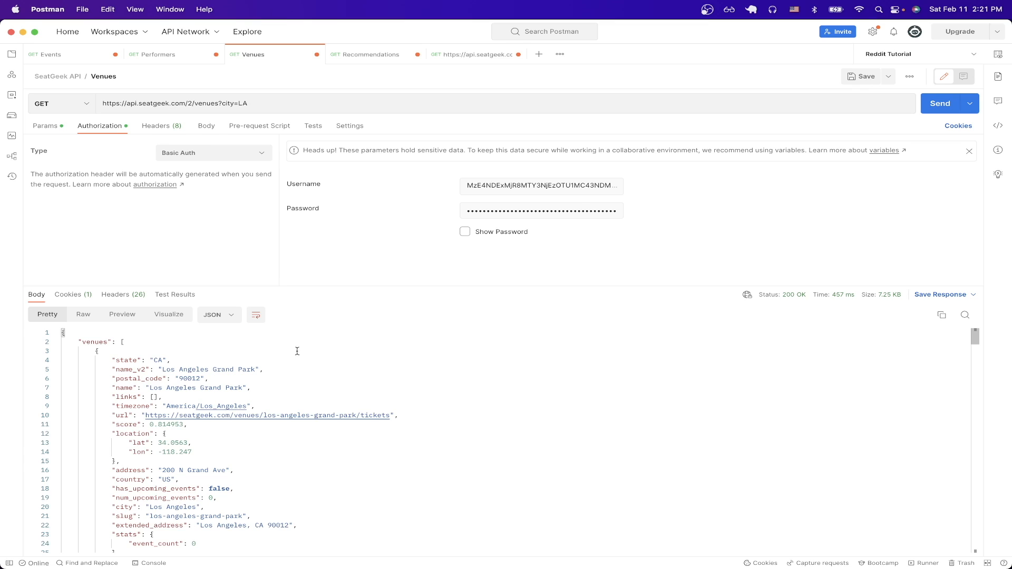
{"action": "mouse_move", "coordinate": [247, 379]}
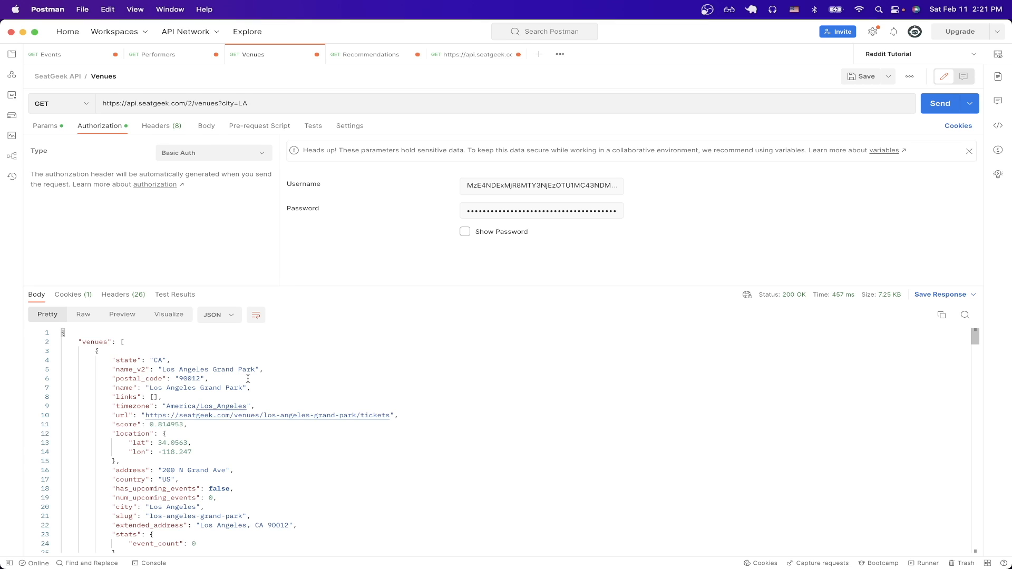
{"action": "mouse_move", "coordinate": [430, 382]}
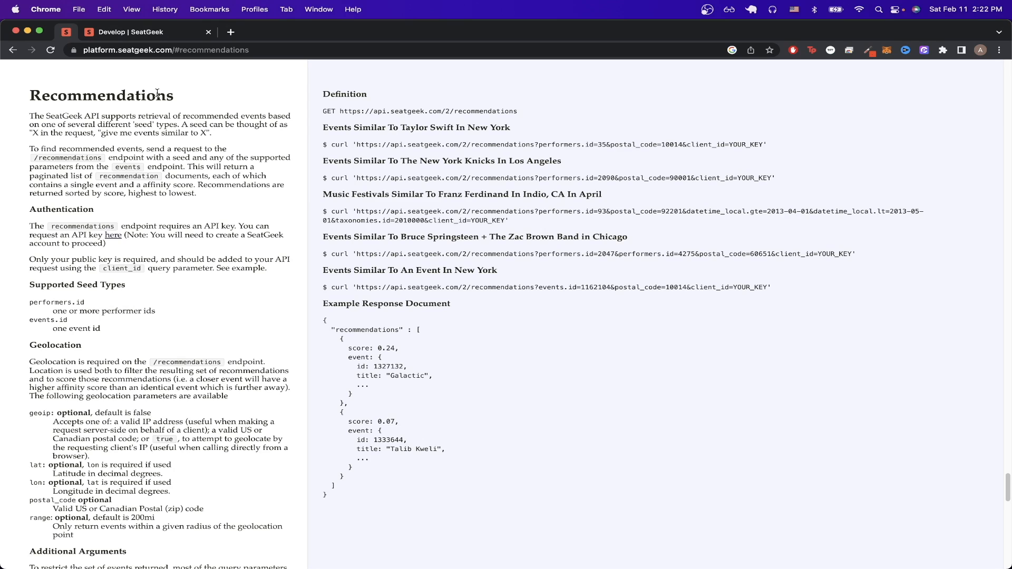
{"action": "mouse_move", "coordinate": [235, 130]}
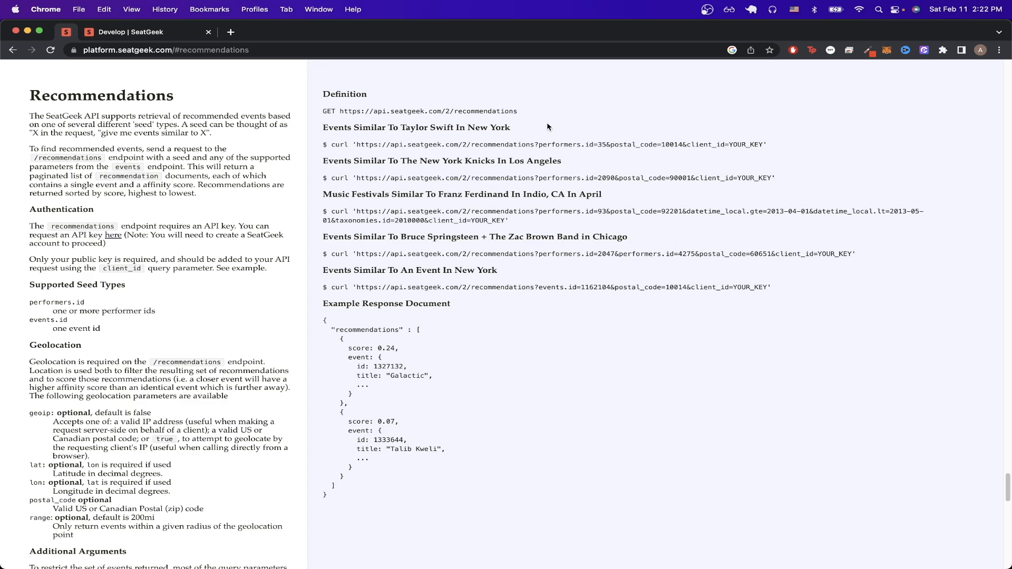
{"action": "mouse_move", "coordinate": [563, 137]}
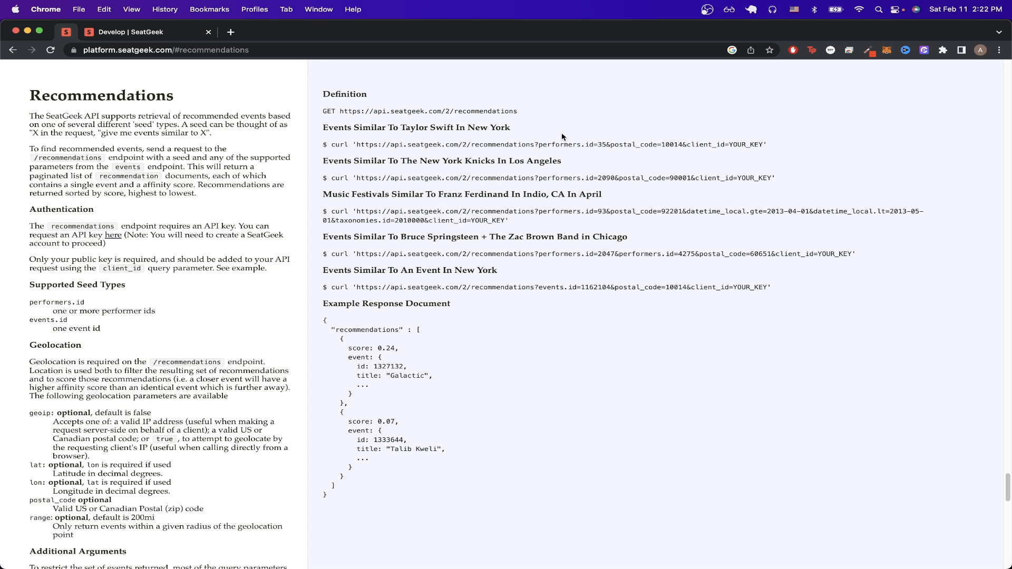
{"action": "mouse_move", "coordinate": [403, 282]}
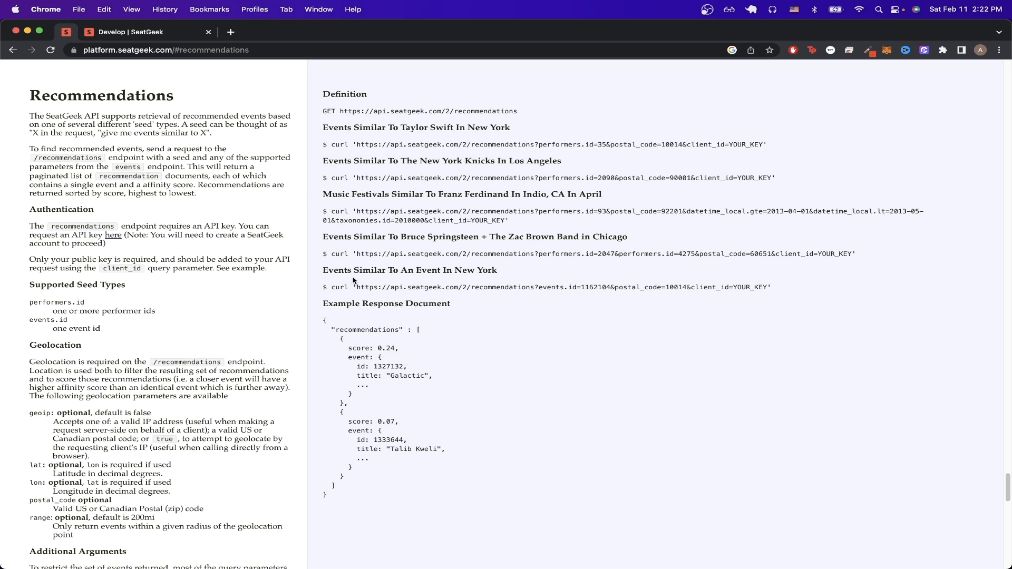
{"action": "mouse_move", "coordinate": [480, 279]}
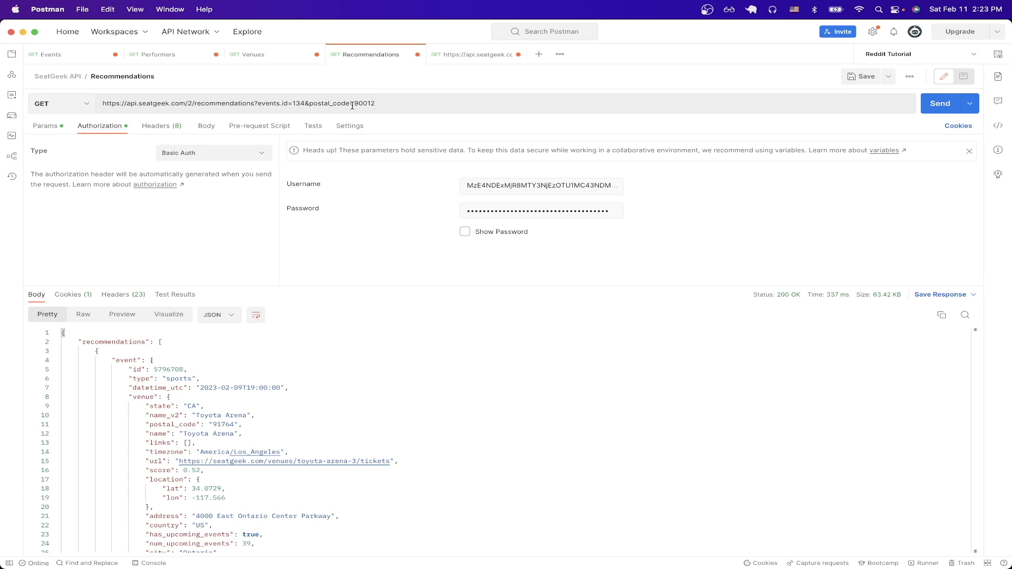
Send the event 134, postal code 90012 recommendations request and collapse the first two results.
{"action": "left_click", "coordinate": [940, 103]}
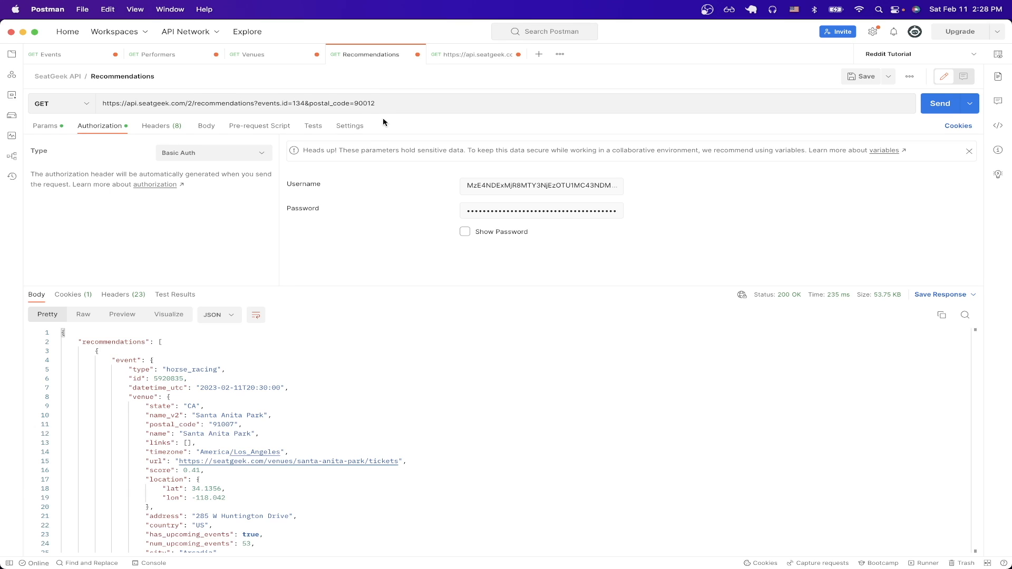
{"action": "mouse_move", "coordinate": [898, 127]}
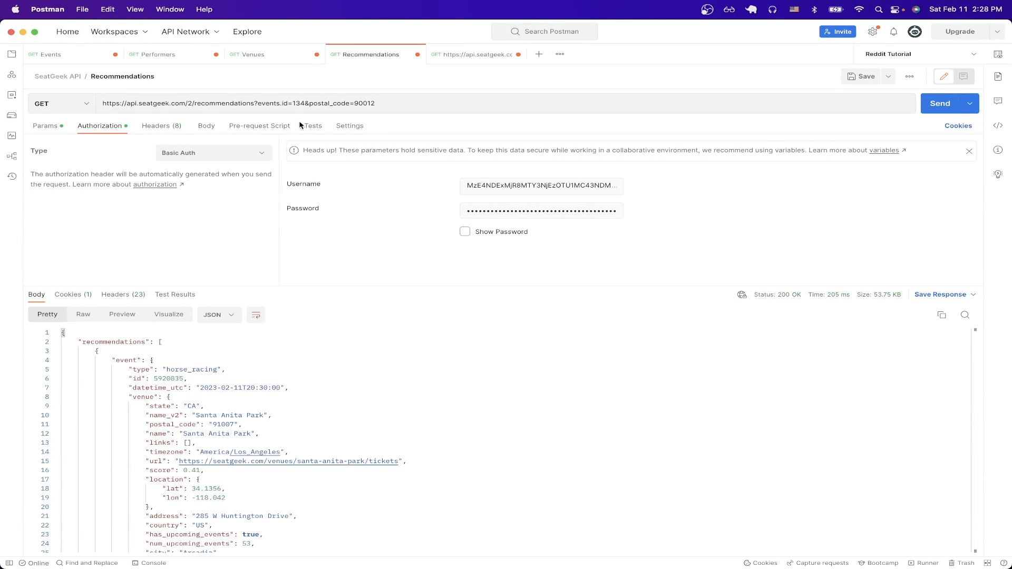
{"action": "left_click", "coordinate": [56, 360]}
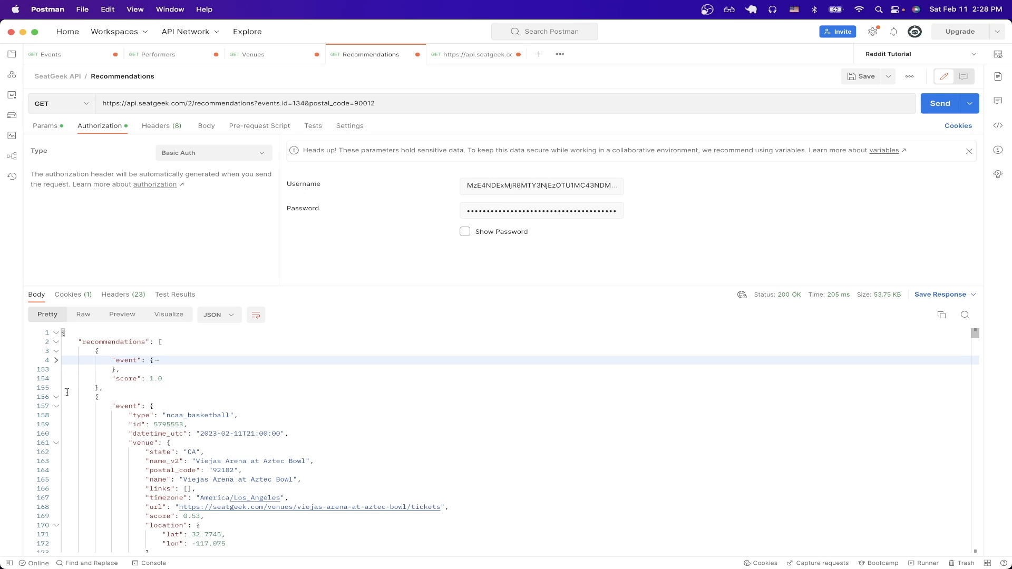
{"action": "left_click", "coordinate": [56, 406]}
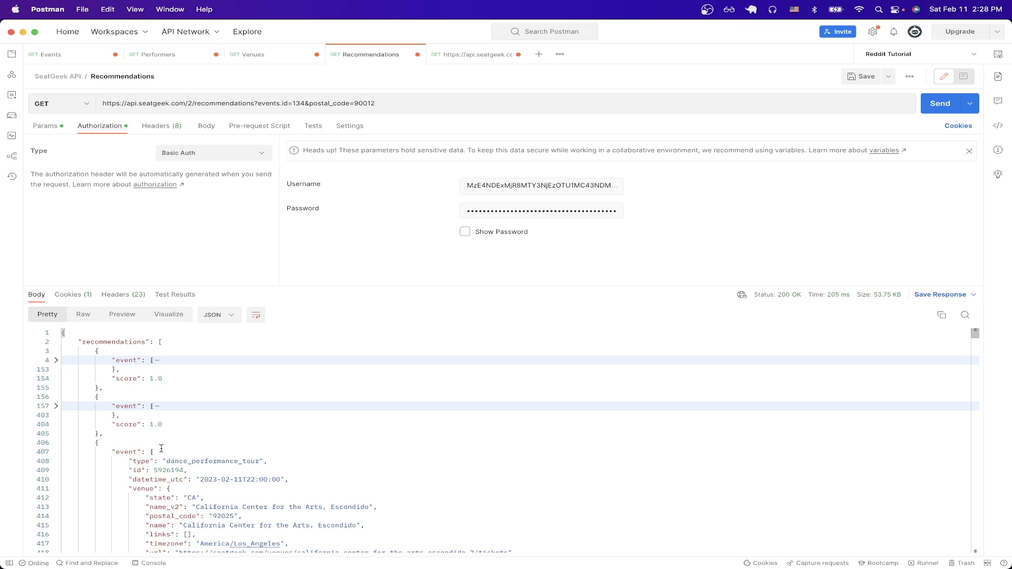